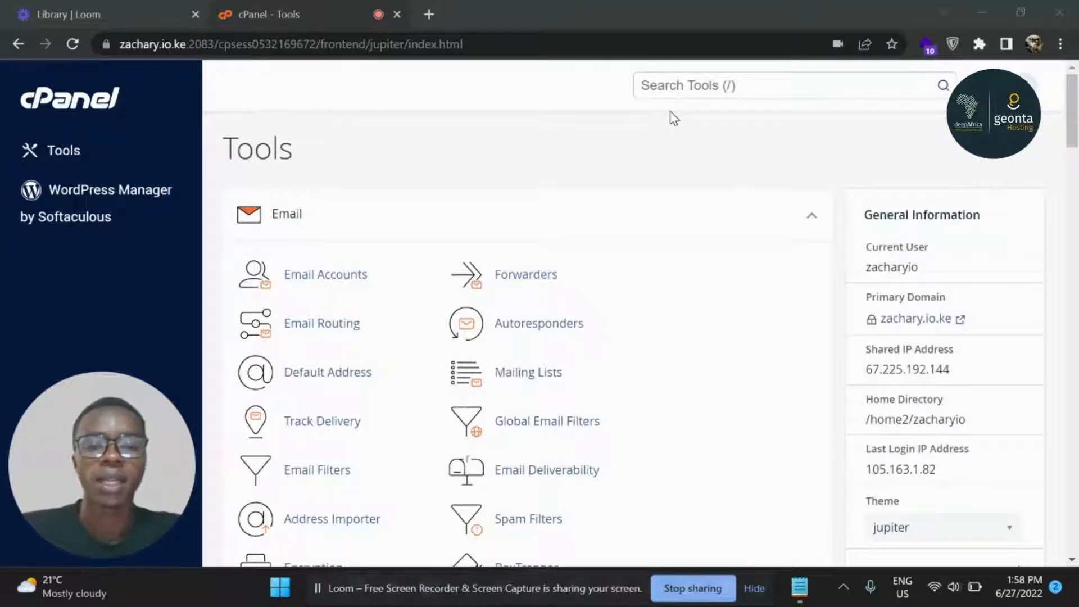
pyautogui.moveTo(688, 309)
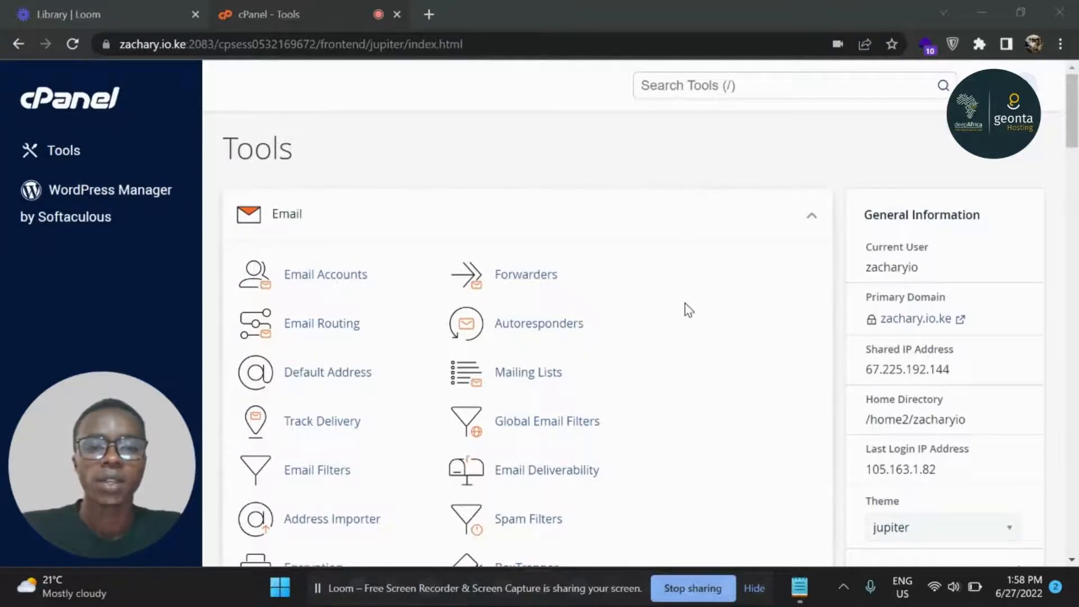
# Search the cPanel tools for 'multi' and launch MultiPHP INI Editor from the results
pyautogui.scroll(-3)
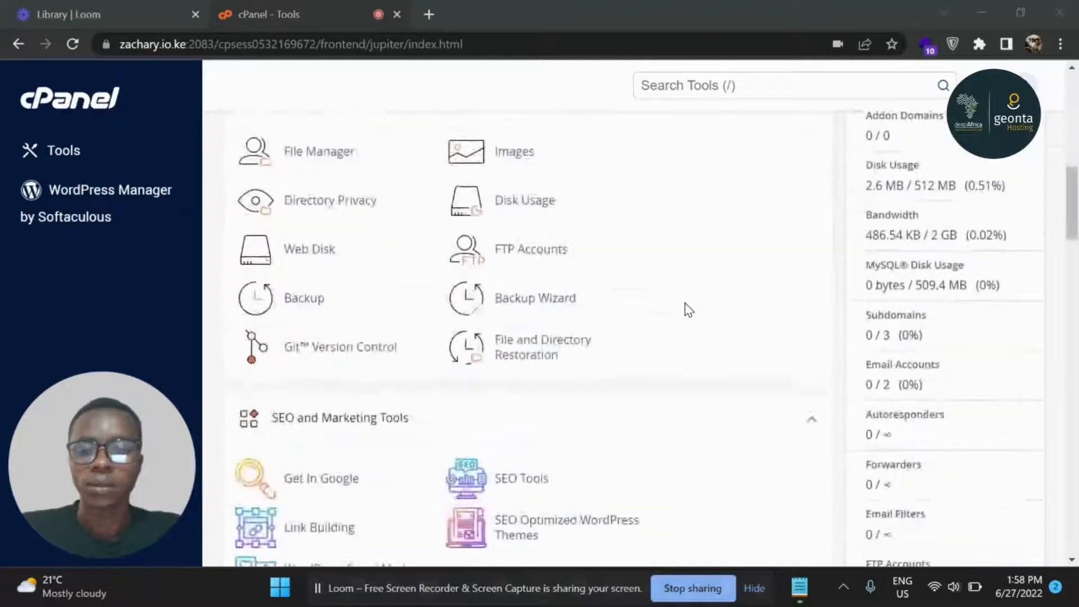
pyautogui.scroll(-3)
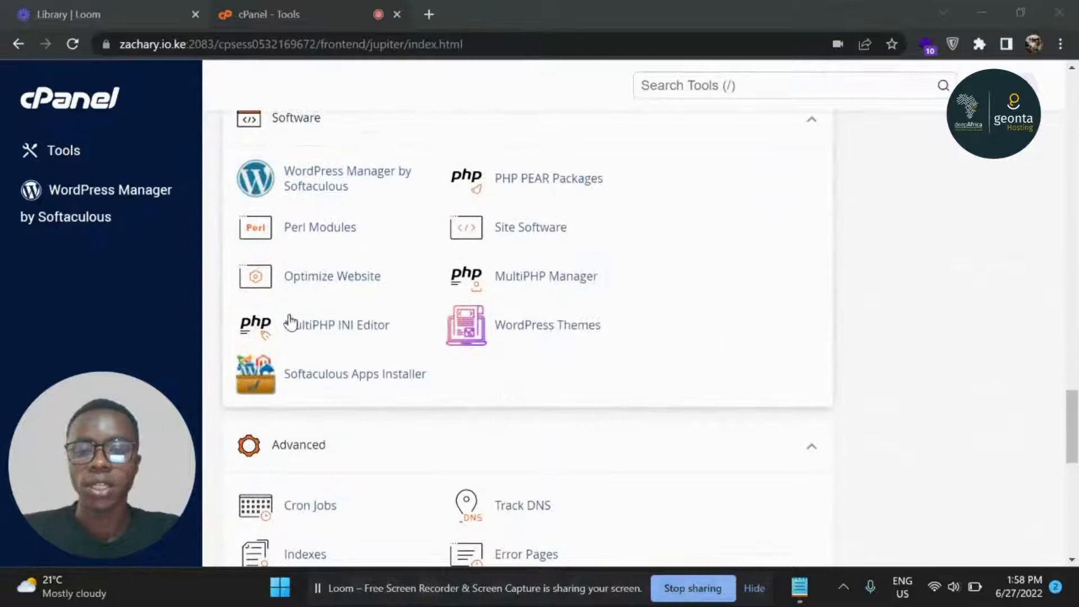
pyautogui.moveTo(705, 351)
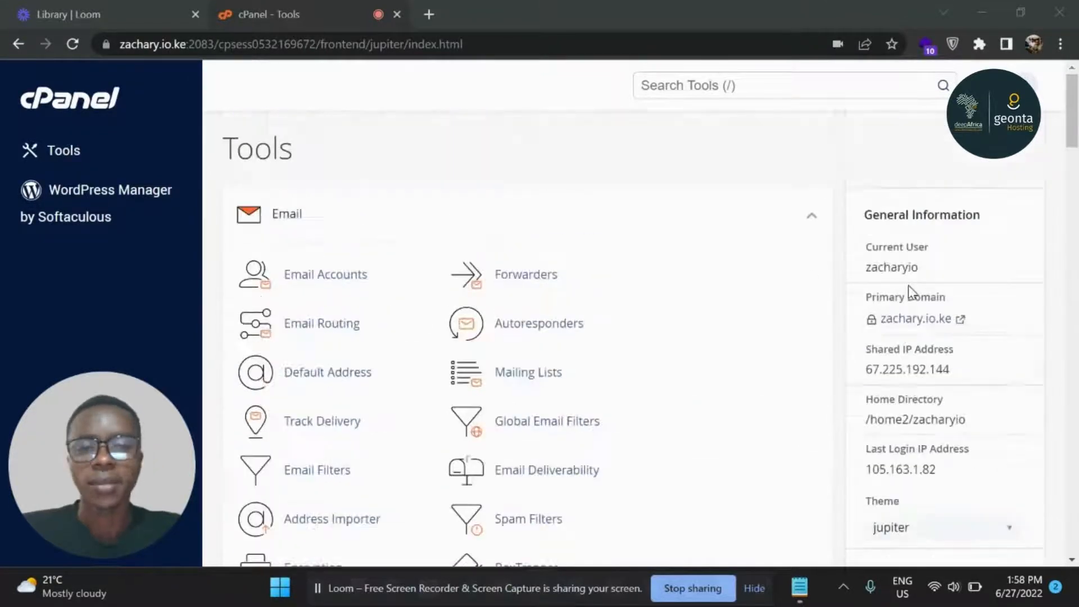
pyautogui.write('m')
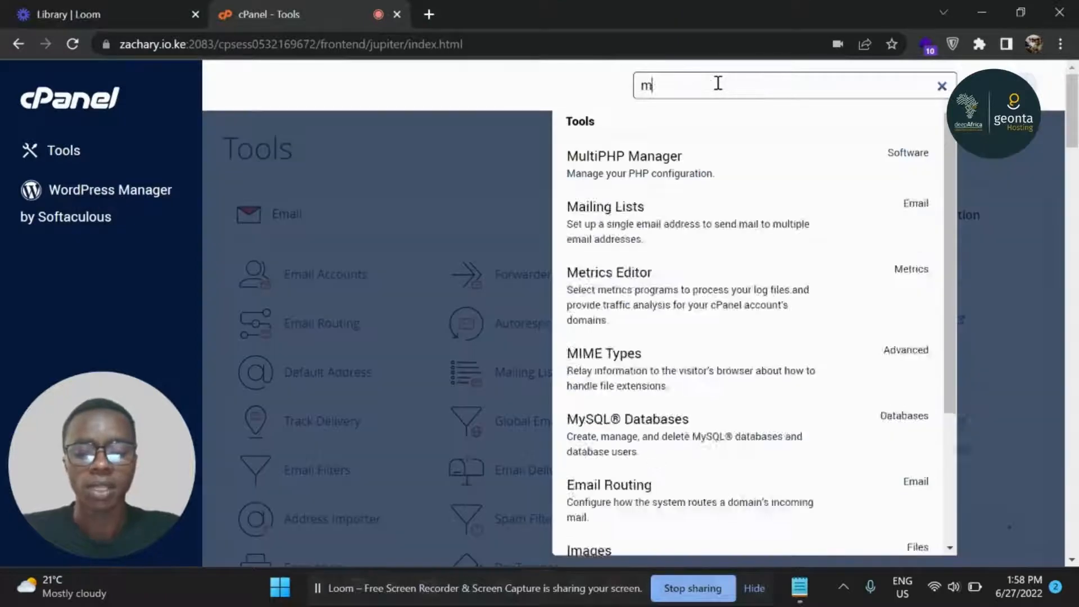
pyautogui.write('ulti')
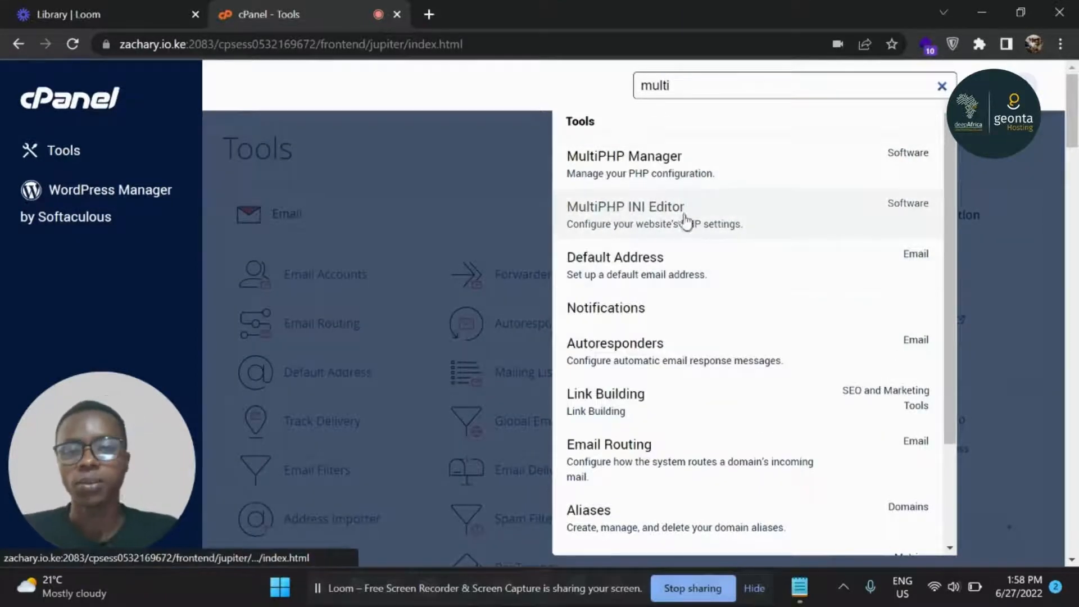
pyautogui.moveTo(687, 215)
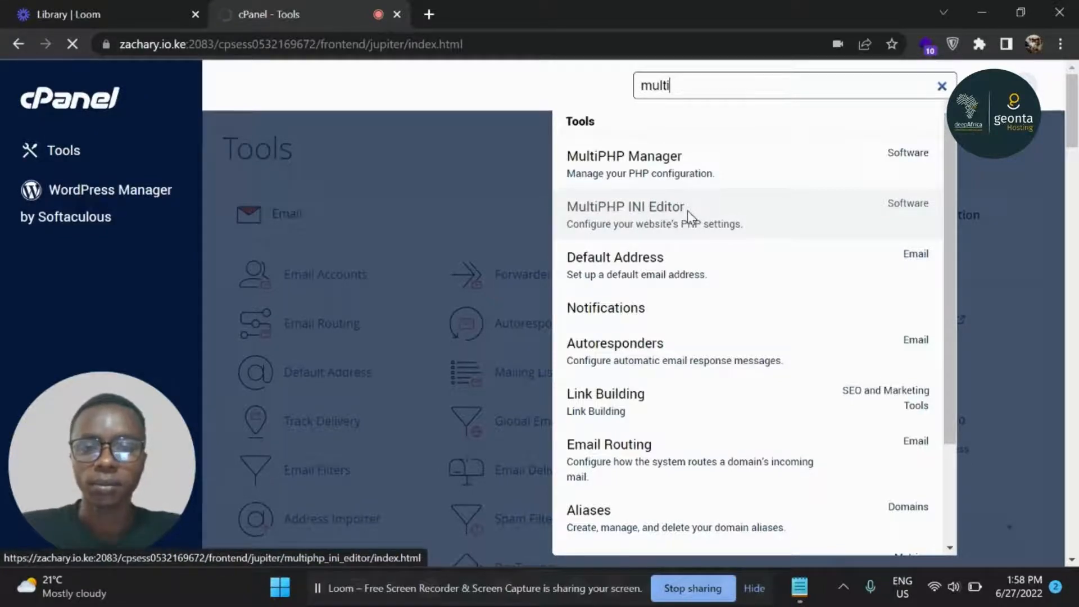
pyautogui.click(625, 206)
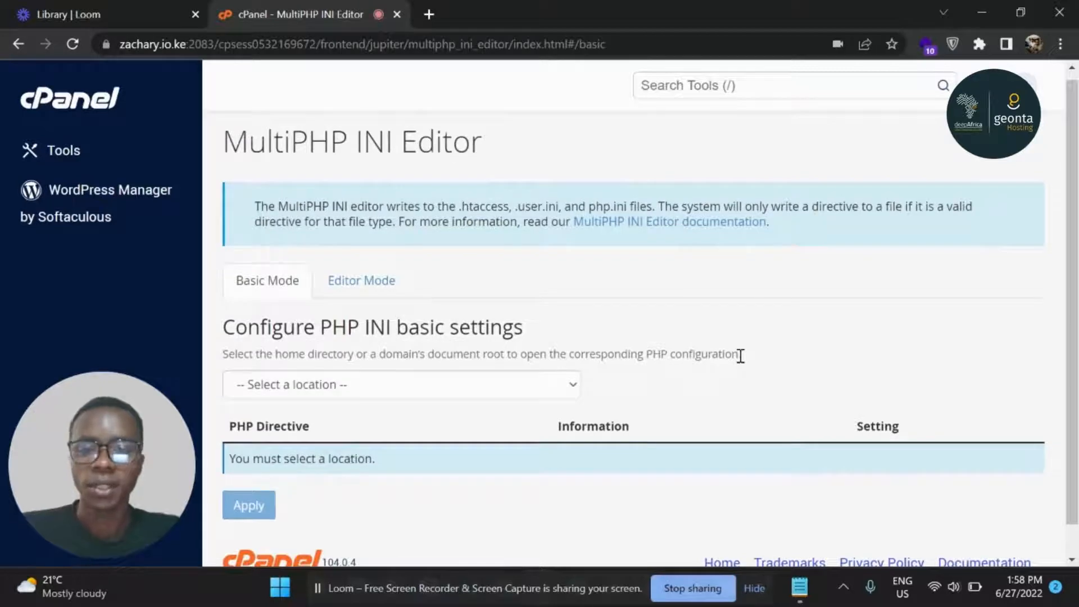
# Select zachary.io.ke as the location in Basic Mode to load its PHP directives
pyautogui.scroll(-3)
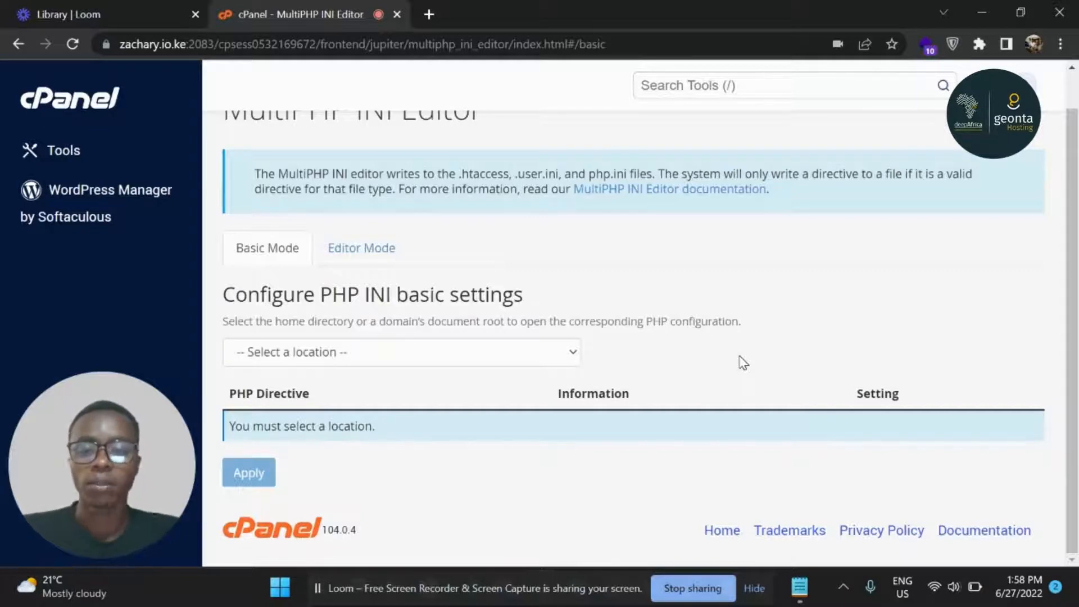
pyautogui.moveTo(487, 344)
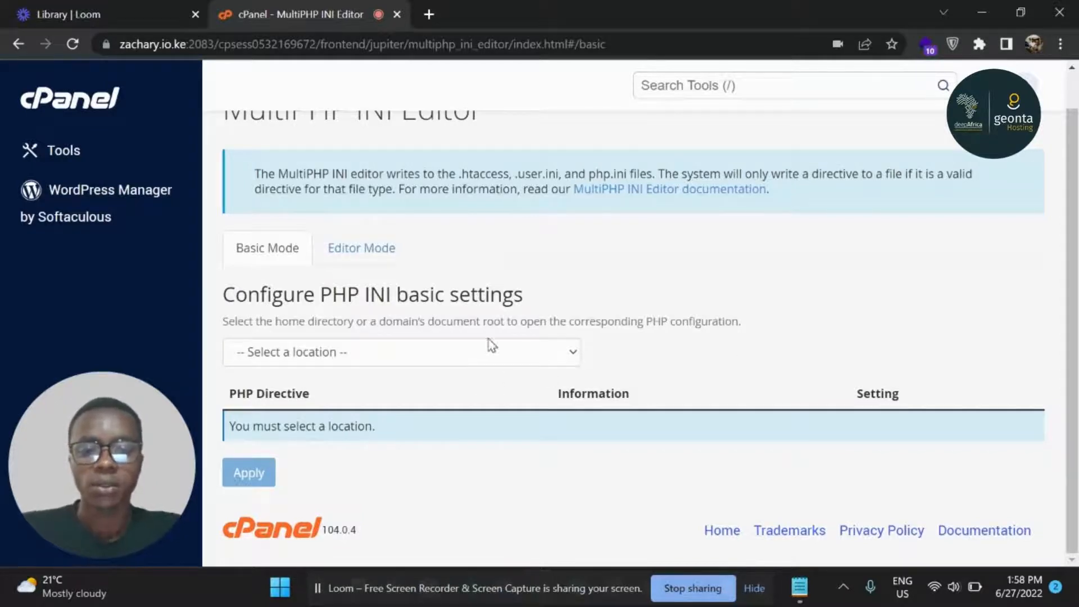
pyautogui.click(401, 352)
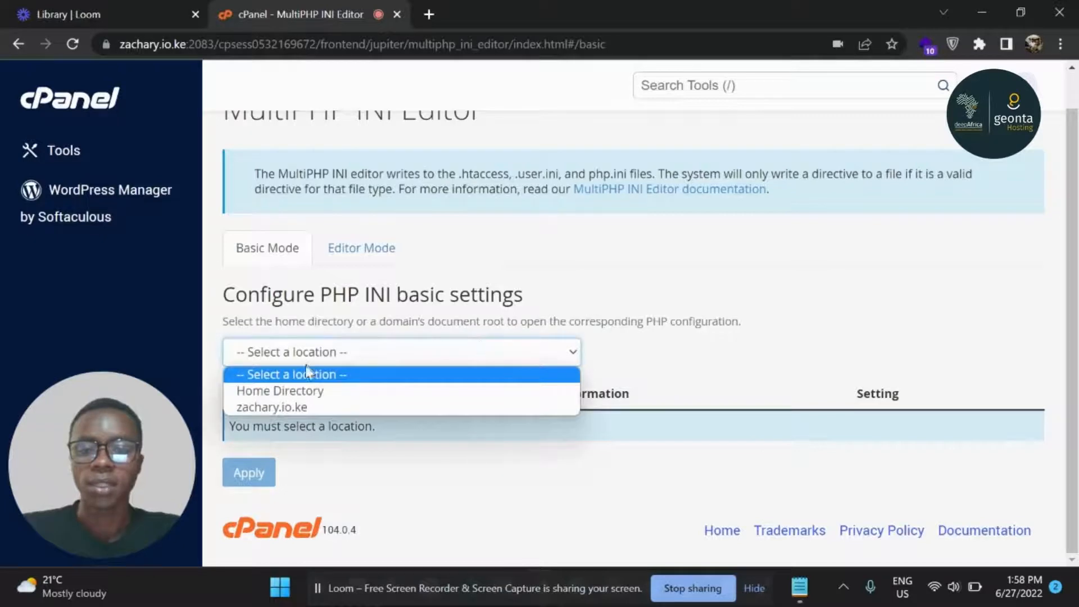
pyautogui.moveTo(427, 407)
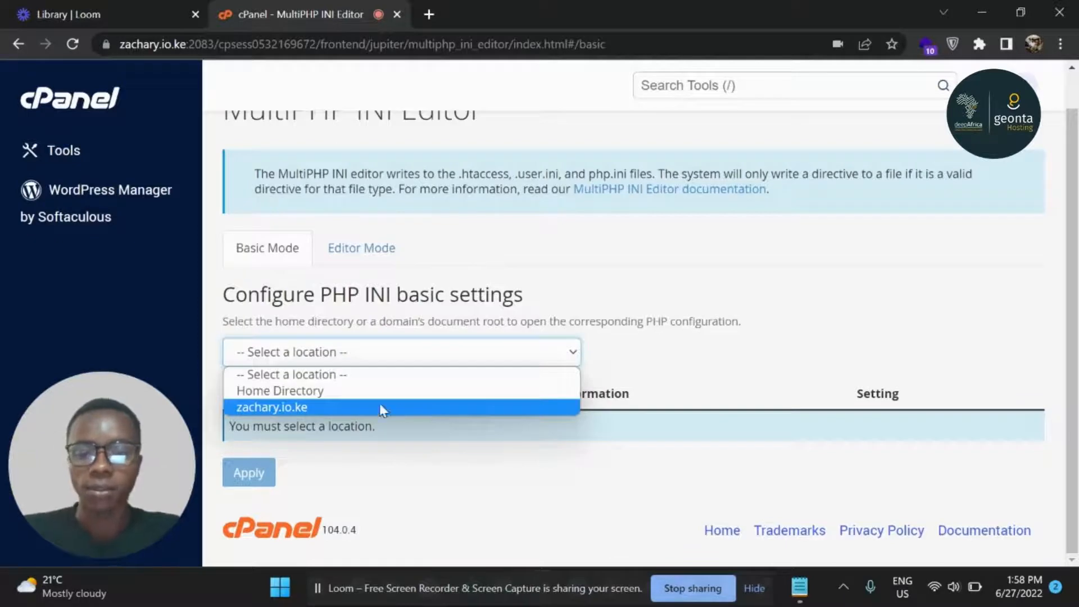
pyautogui.click(271, 407)
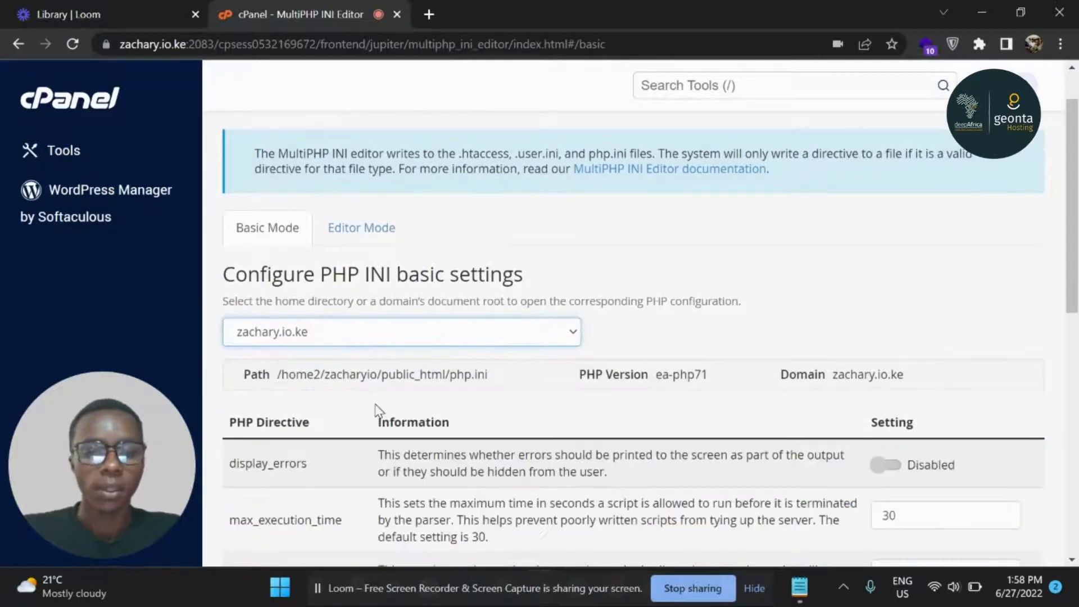
pyautogui.scroll(-3)
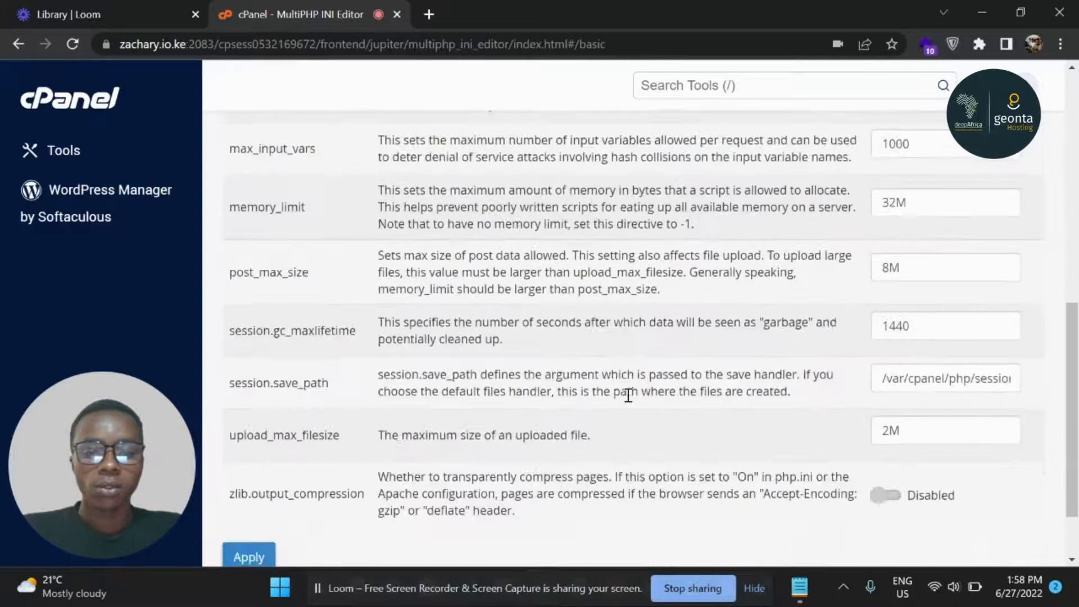
pyautogui.scroll(-3)
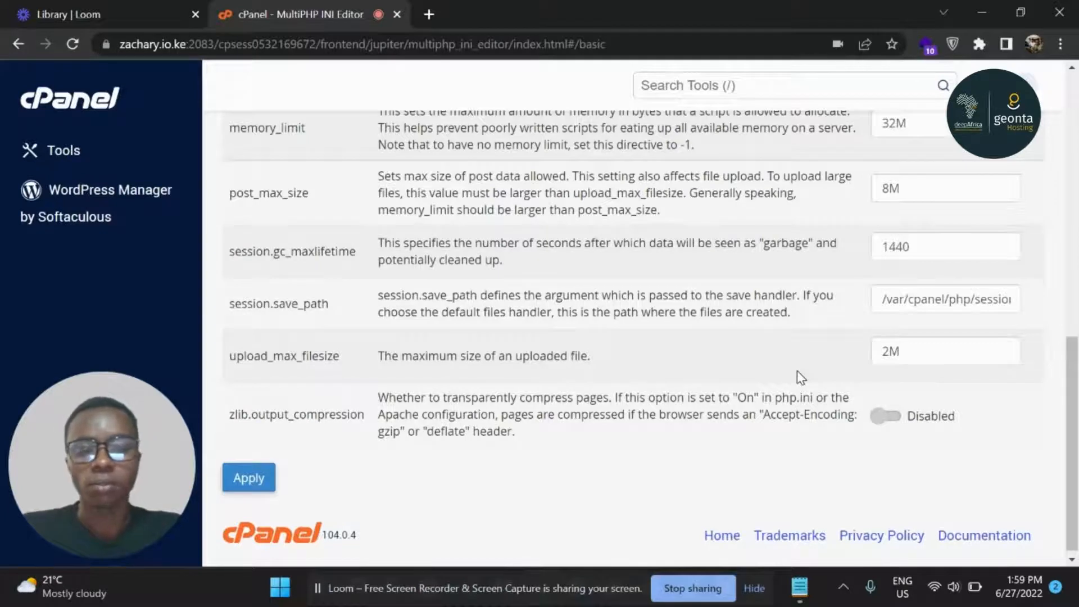
pyautogui.moveTo(854, 387)
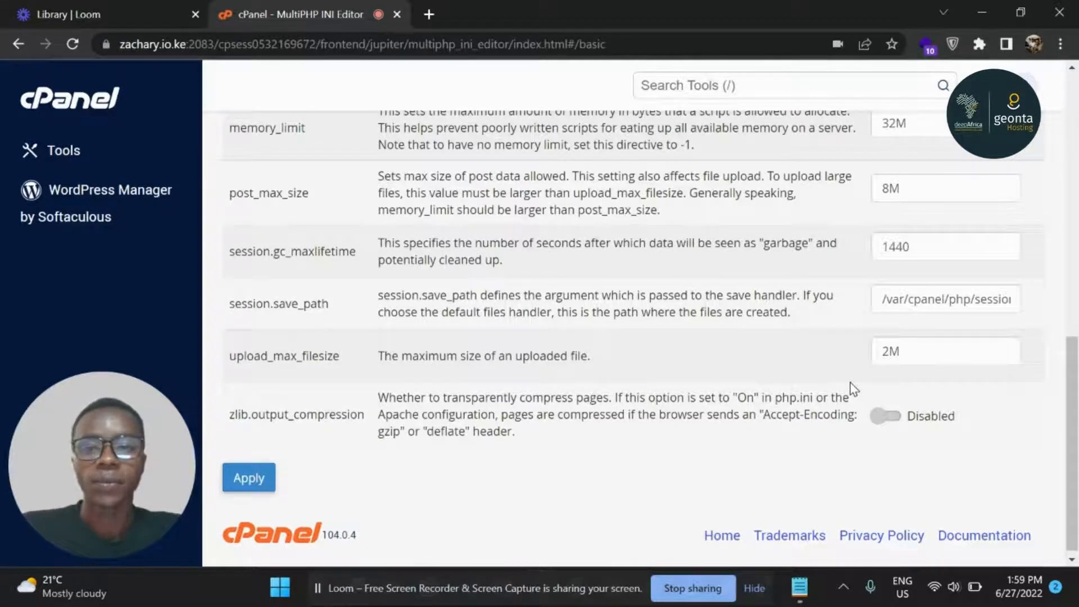
pyautogui.click(944, 351)
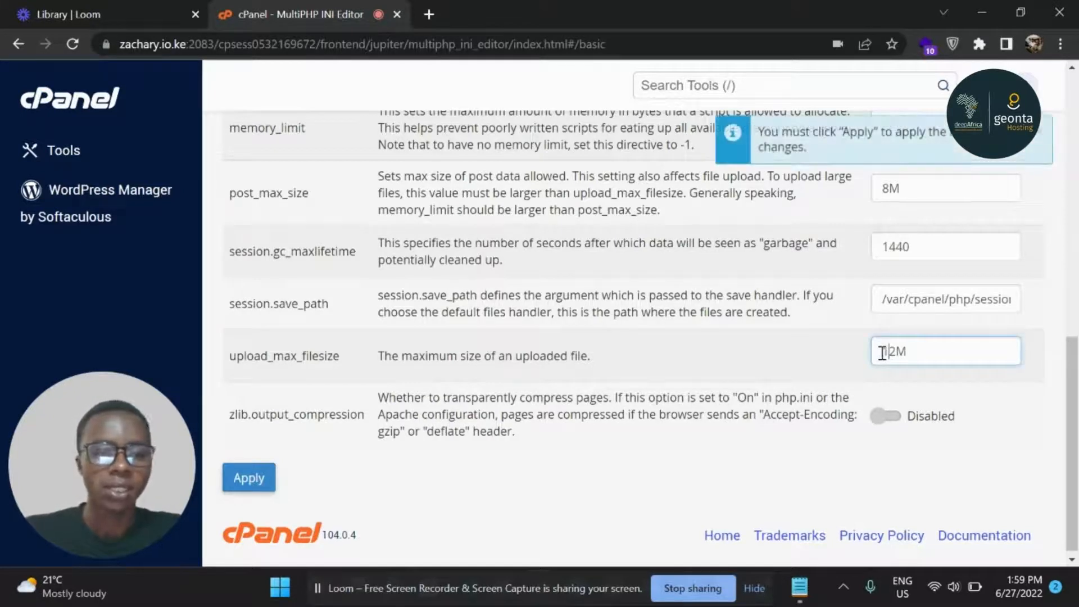
# Enter 128 for upload_max_filesize and apply the PHP settings
pyautogui.write('128')
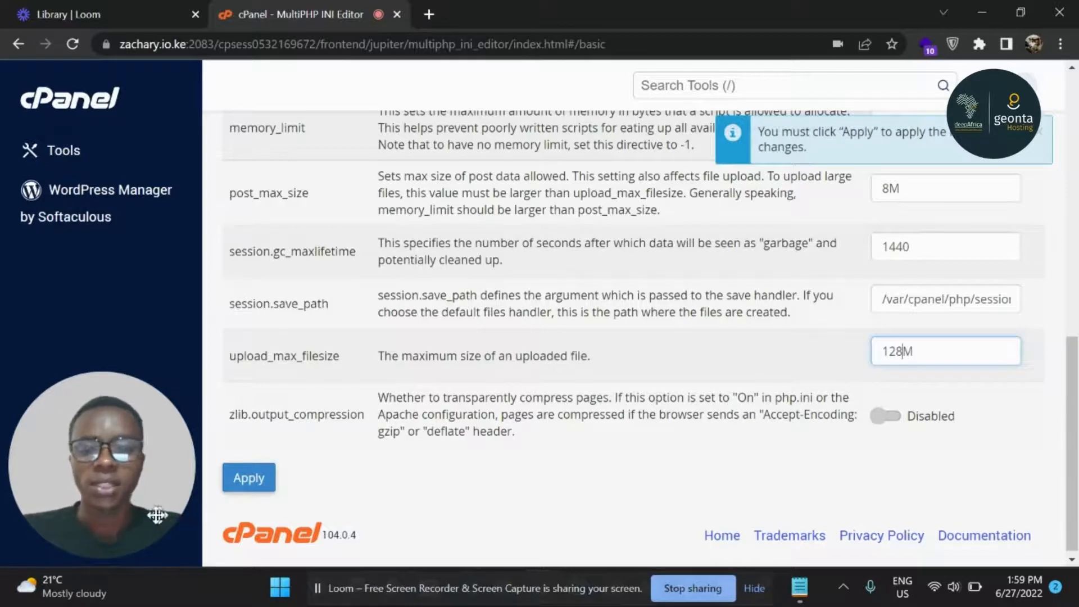
pyautogui.moveTo(249, 478)
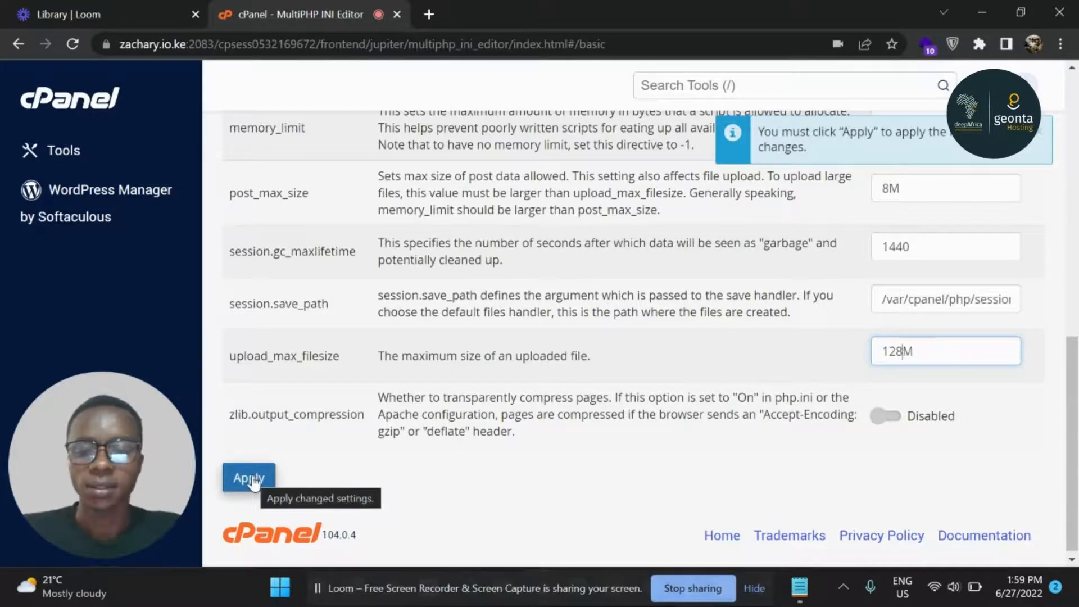
pyautogui.click(248, 478)
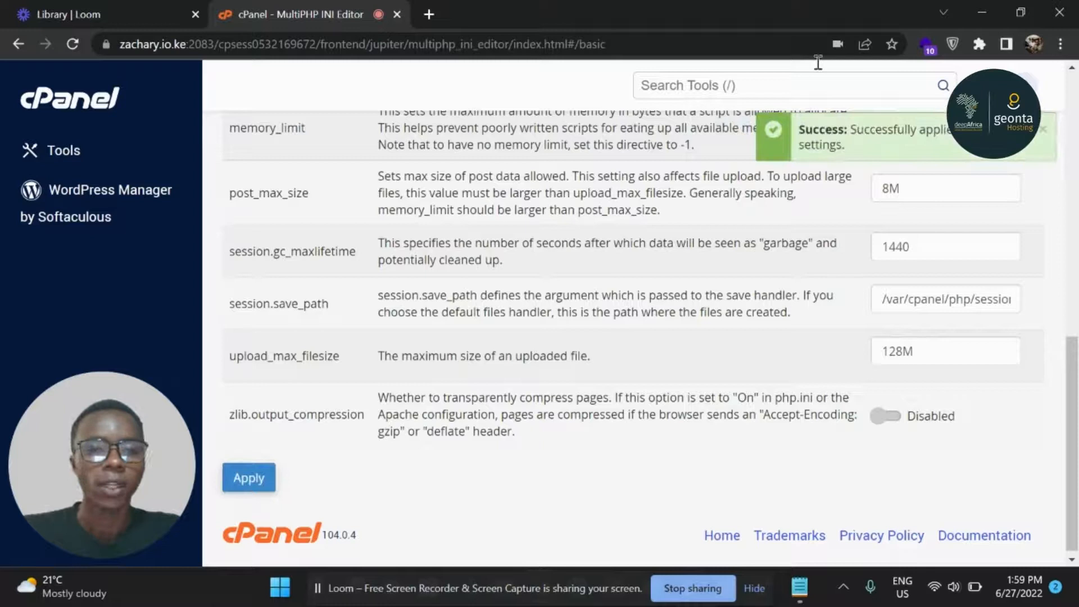